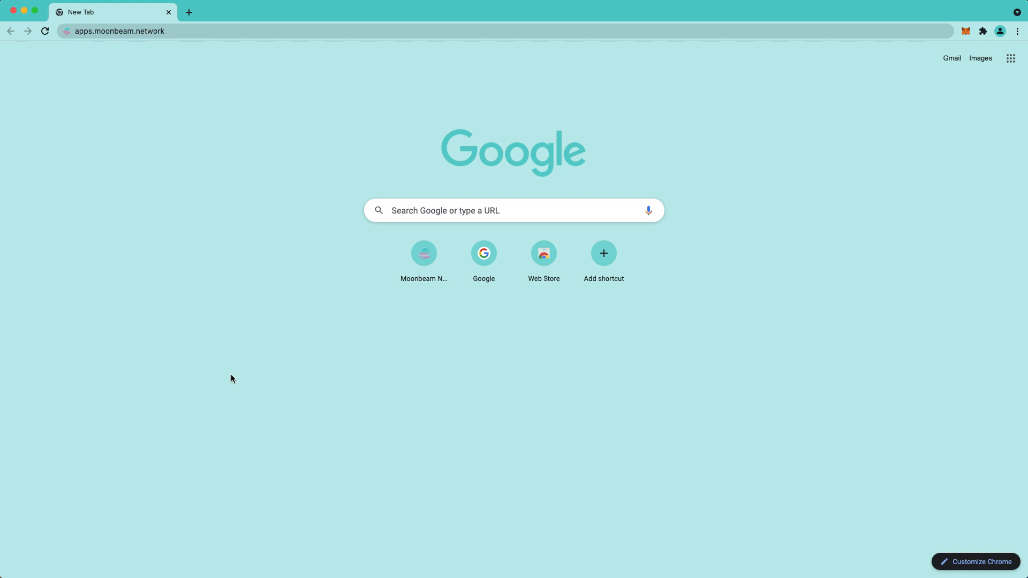
mouse_move(246, 259)
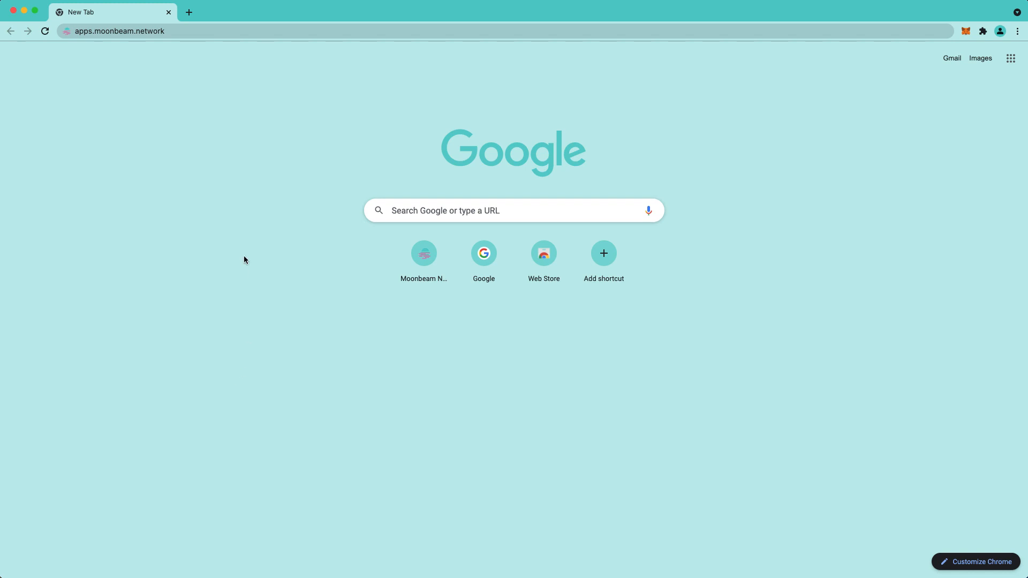
Load apps.moonbeam.network and unlock MetaMask with the wallet password
left_click(124, 30)
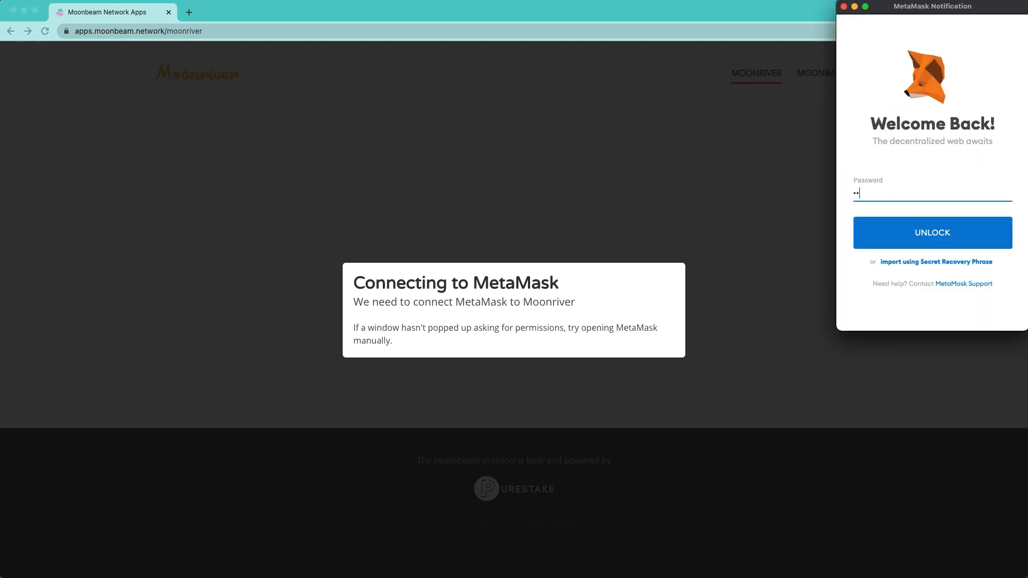
left_click(931, 232)
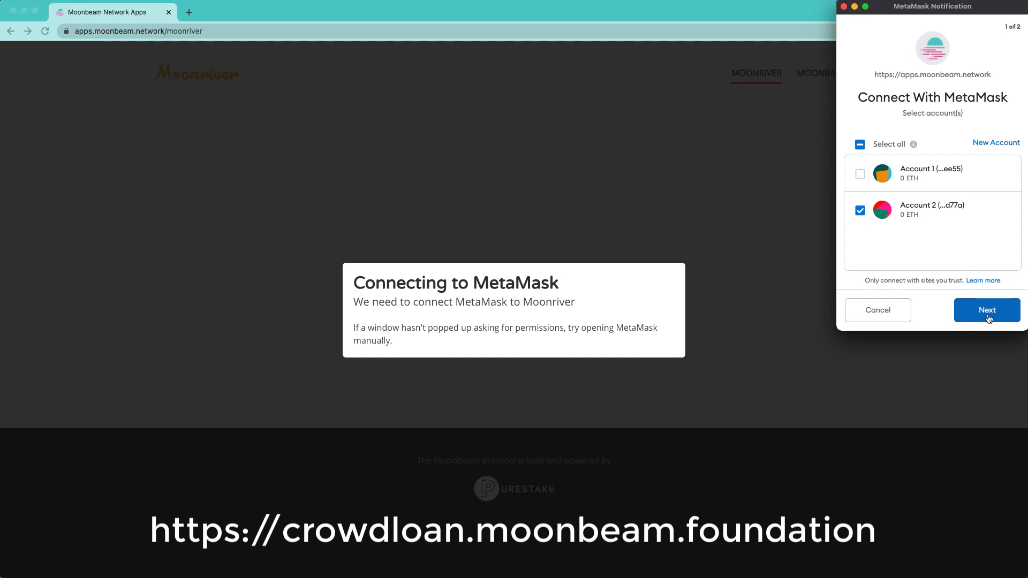
Connect Account 2 to the site and approve adding the Moonriver network
left_click(987, 310)
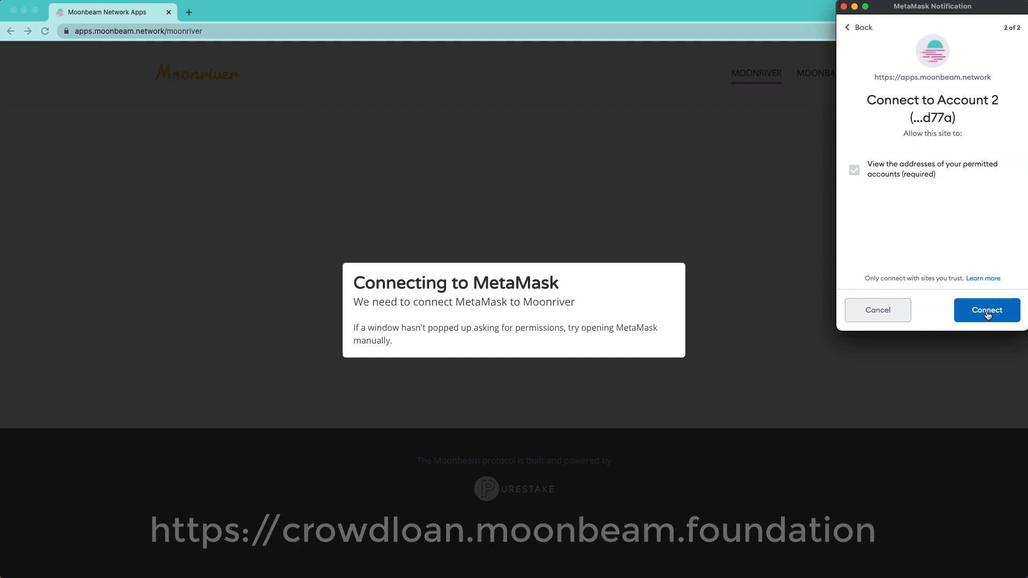
left_click(988, 310)
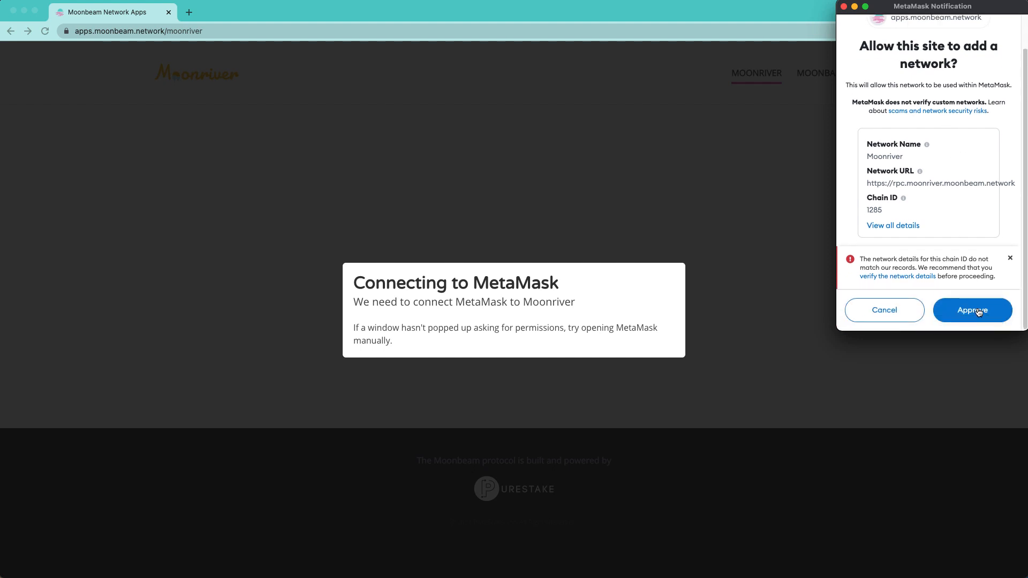
mouse_move(974, 314)
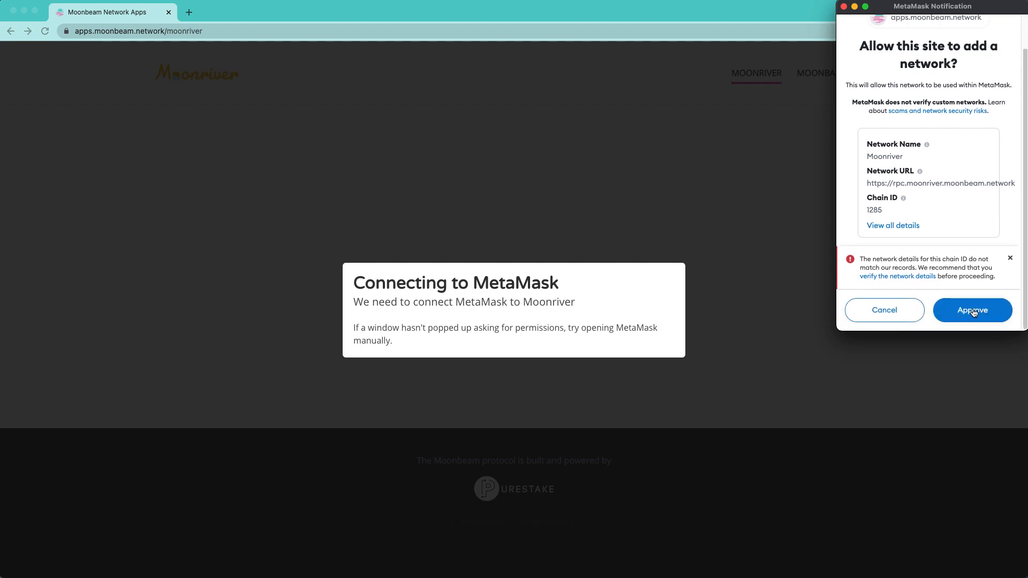
left_click(972, 310)
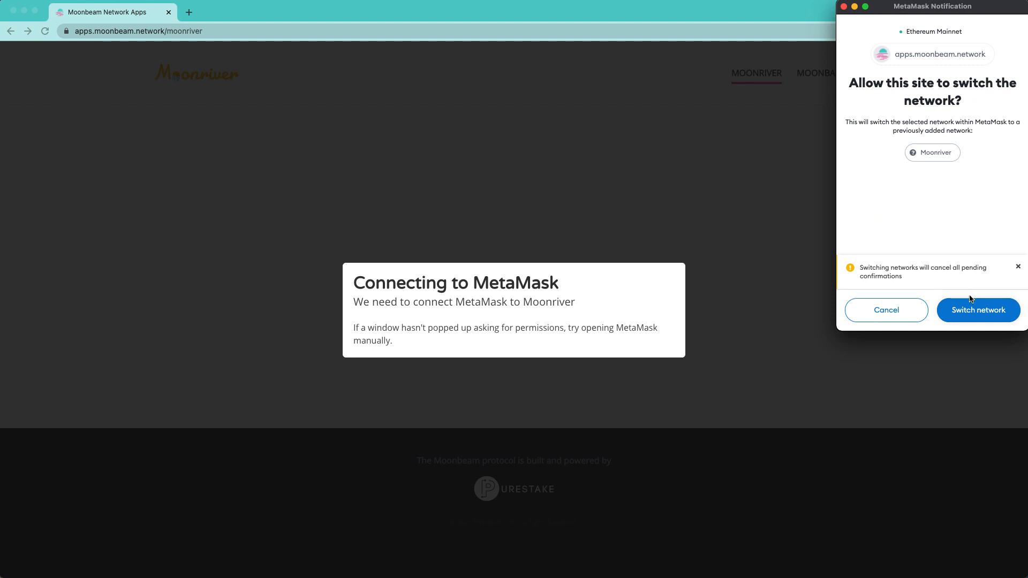
Switch MetaMask to Moonriver and view the dashboard's Crowdloan Rewards section
left_click(979, 311)
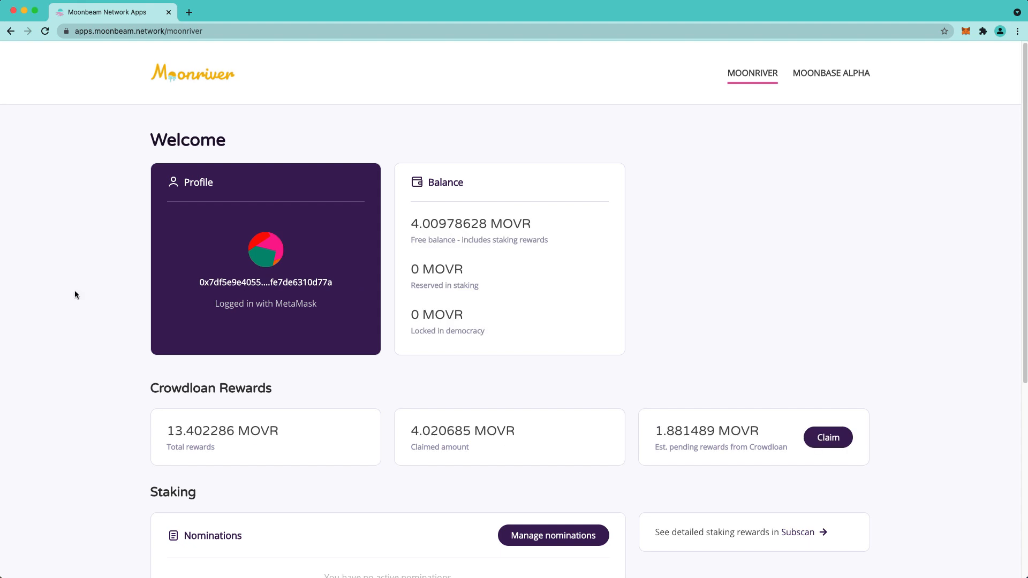
scroll("down", 3)
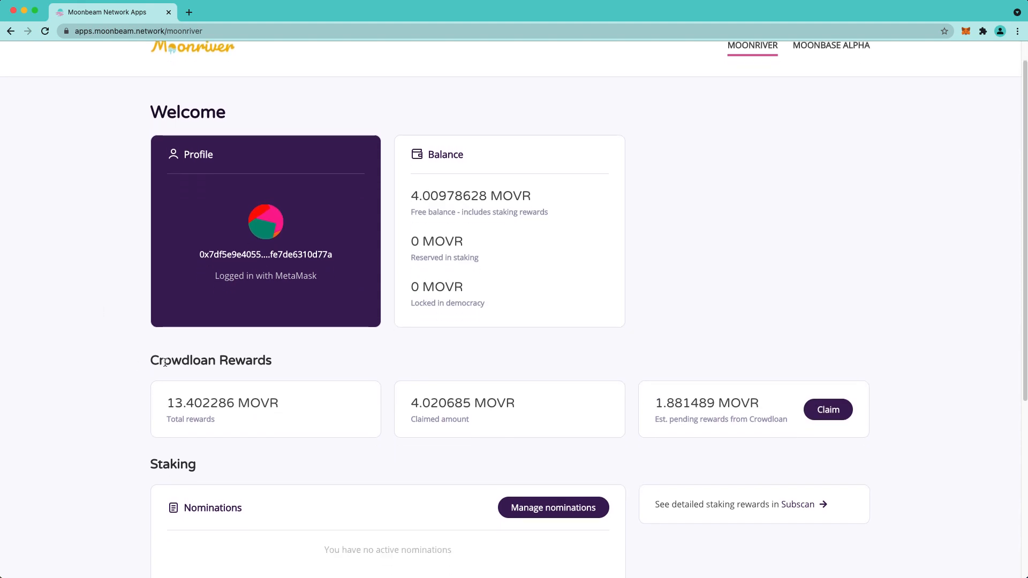
mouse_move(171, 422)
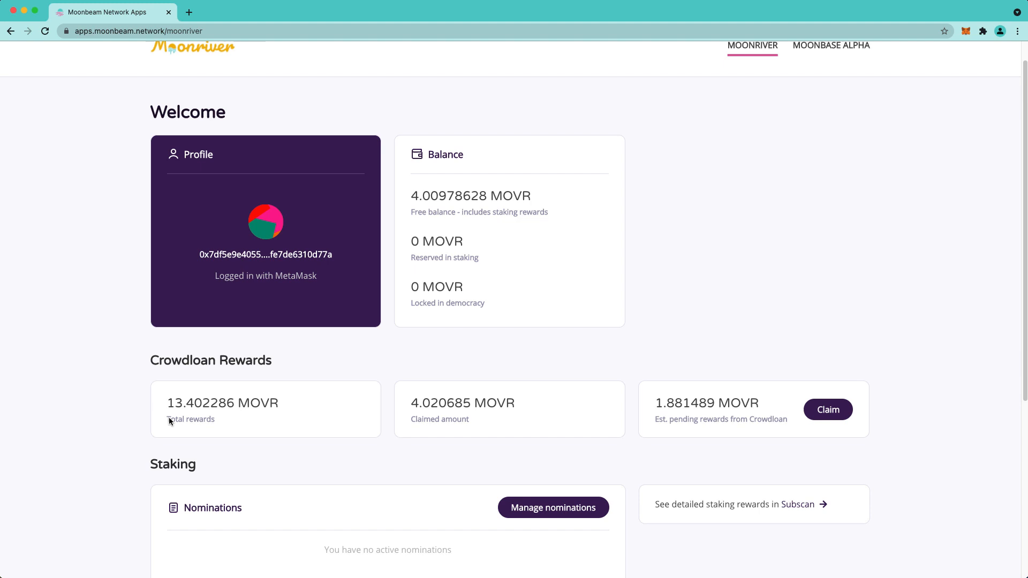
mouse_move(407, 423)
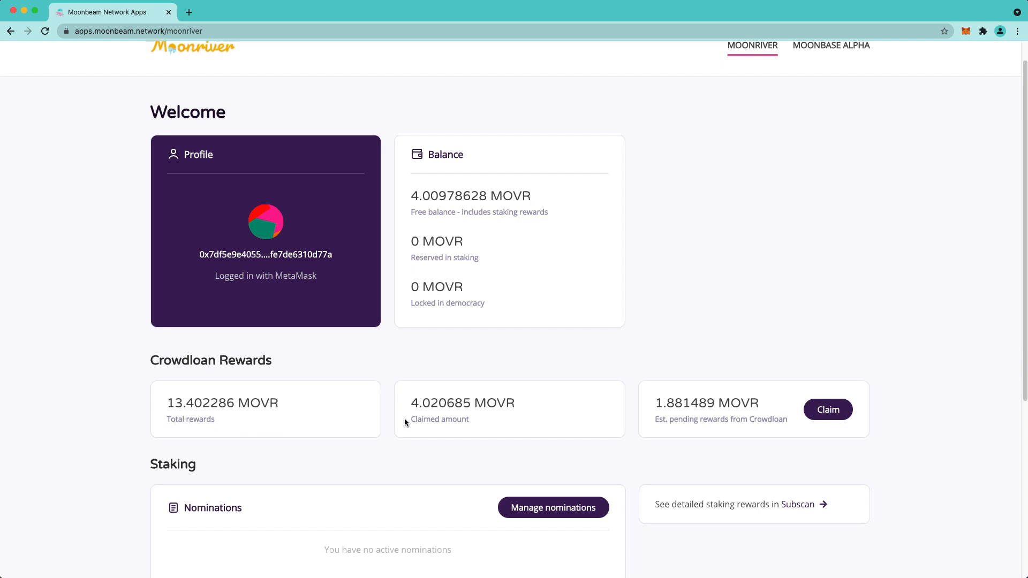
mouse_move(424, 378)
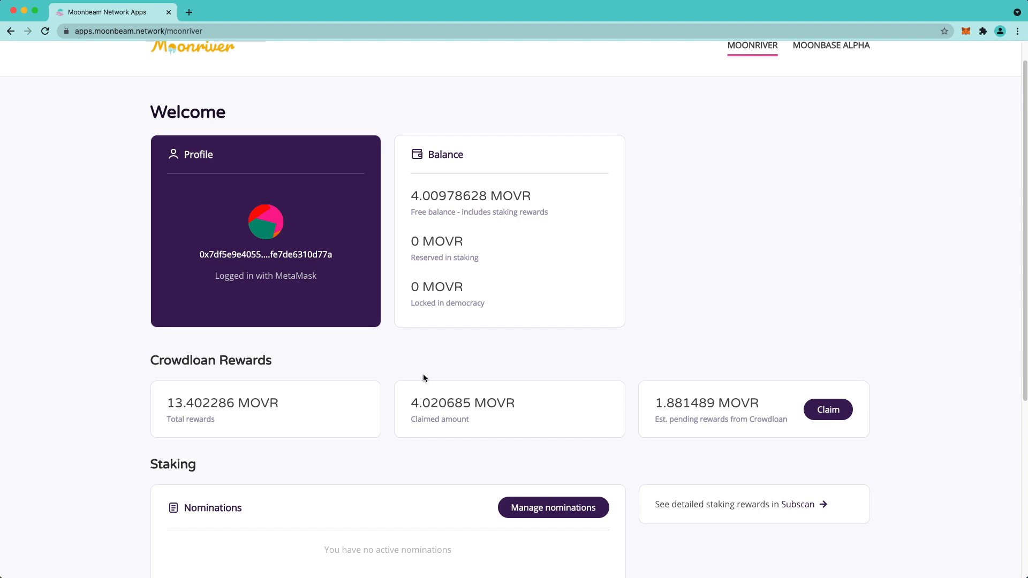
mouse_move(698, 390)
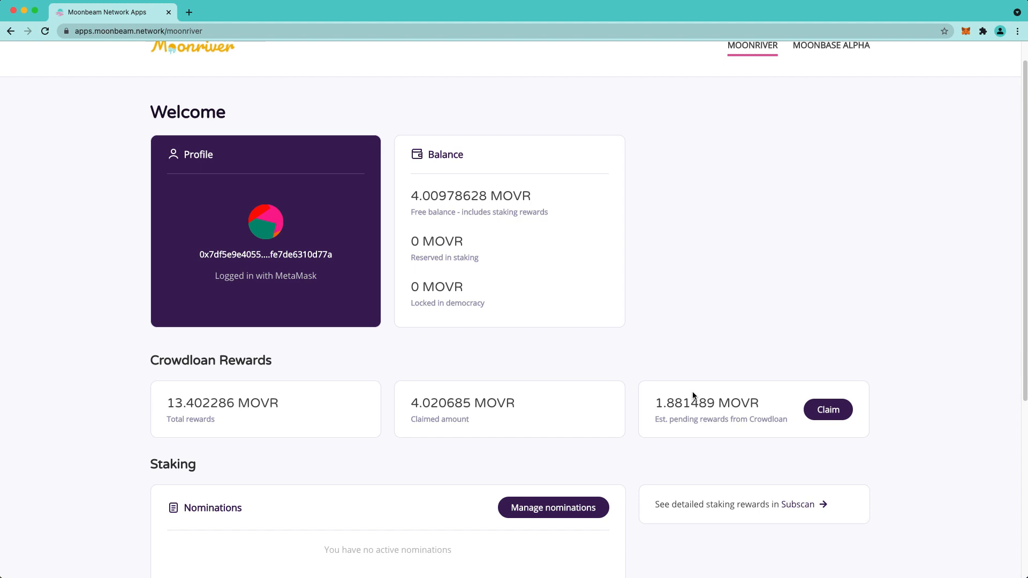
mouse_move(880, 369)
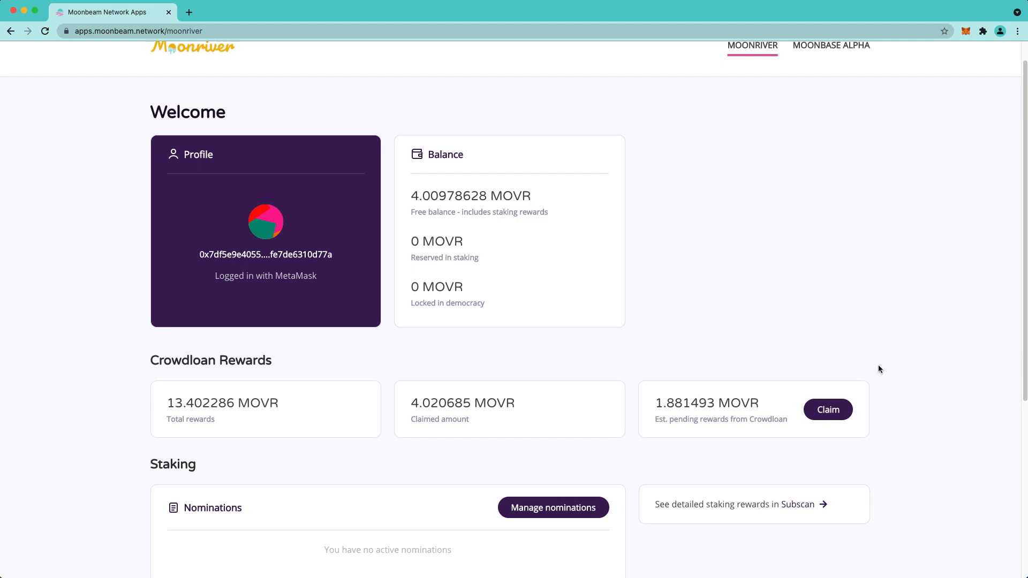
Claim the pending crowdloan rewards and confirm the transaction in MetaMask
left_click(828, 409)
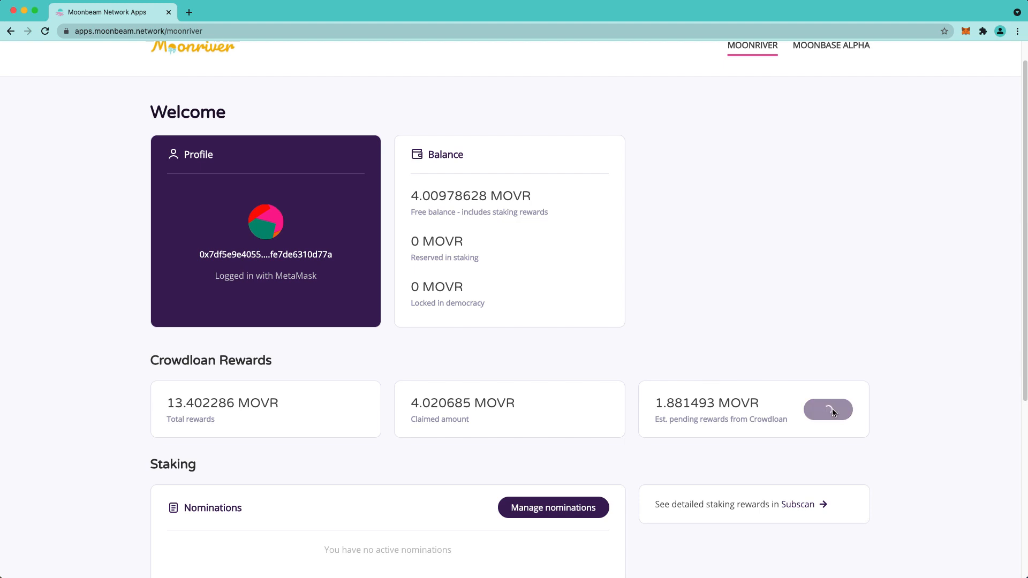
left_click(828, 409)
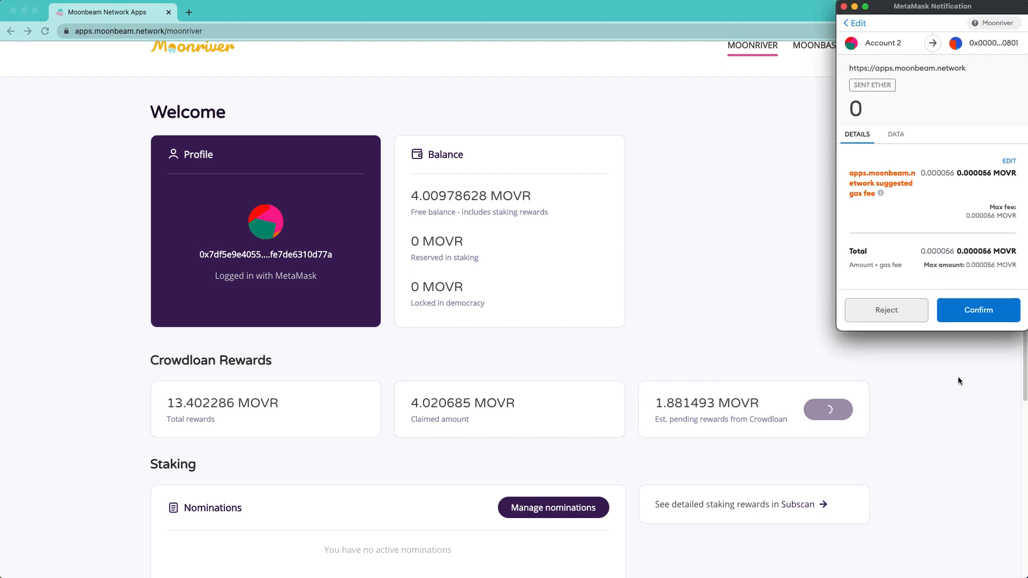
left_click(979, 311)
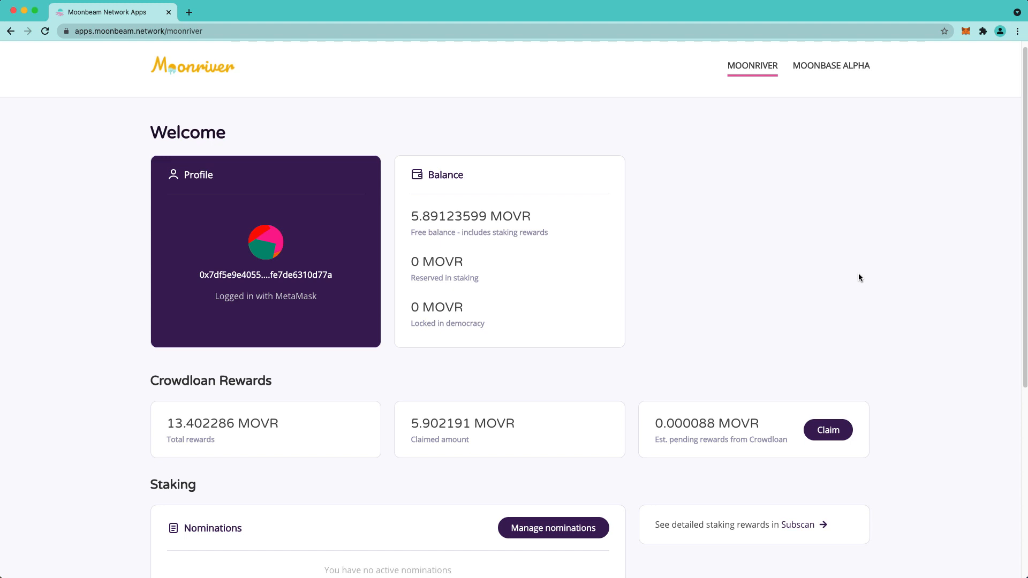
mouse_move(870, 343)
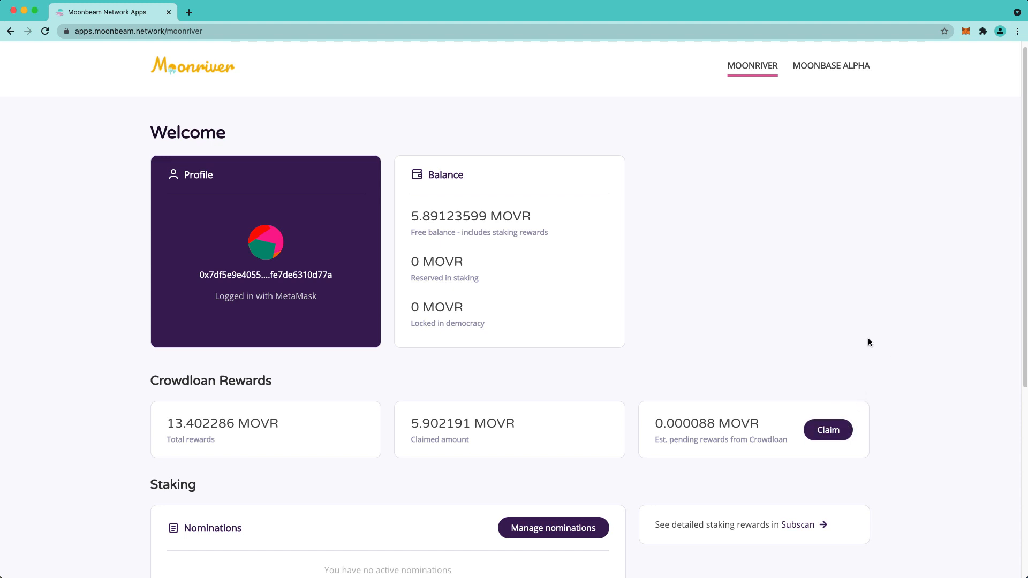
mouse_move(873, 337)
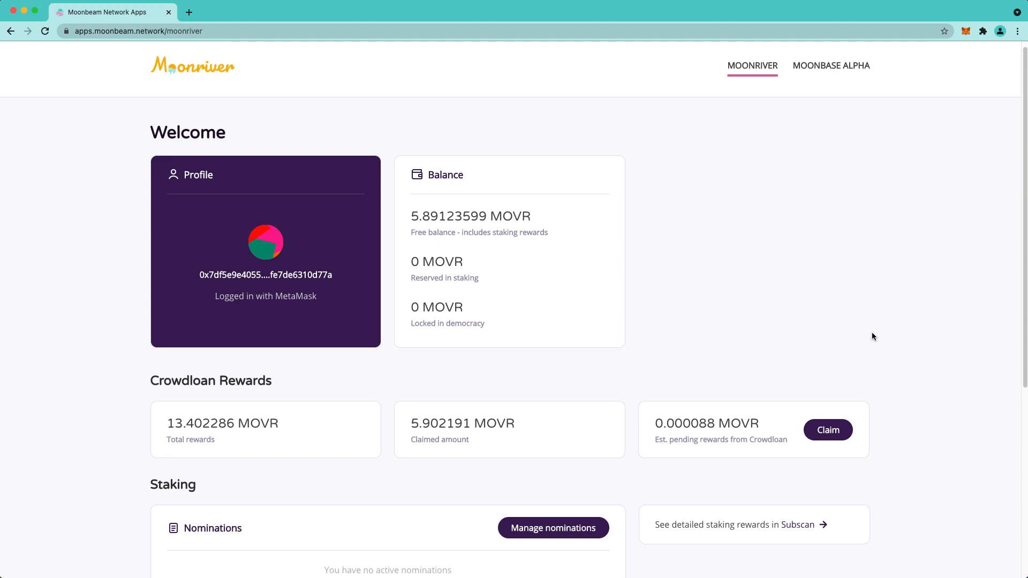
View the 'Transaction confirmed' notice with pending rewards at 0.000016 MOVR and dismiss it
left_click(828, 431)
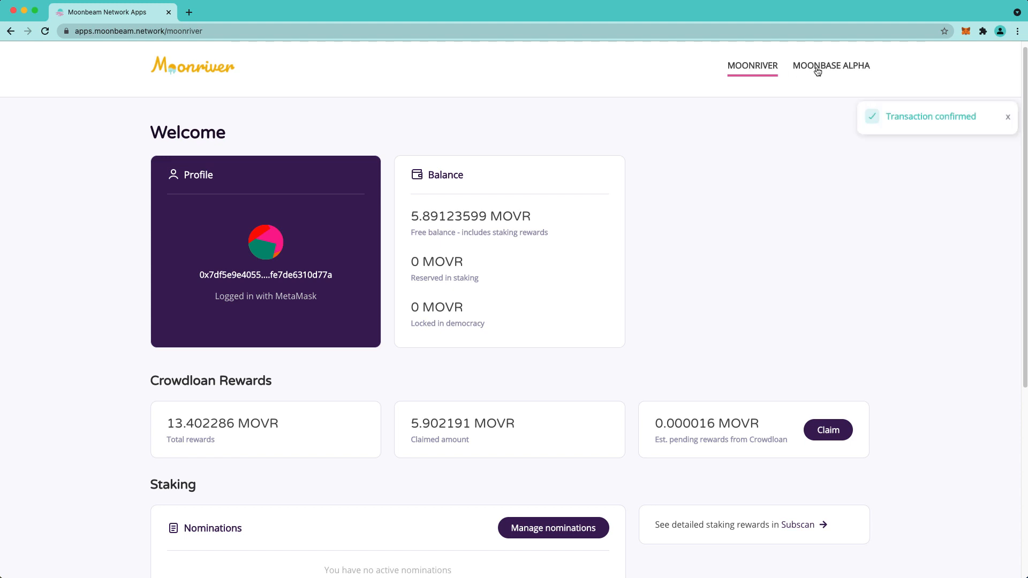
mouse_move(861, 279)
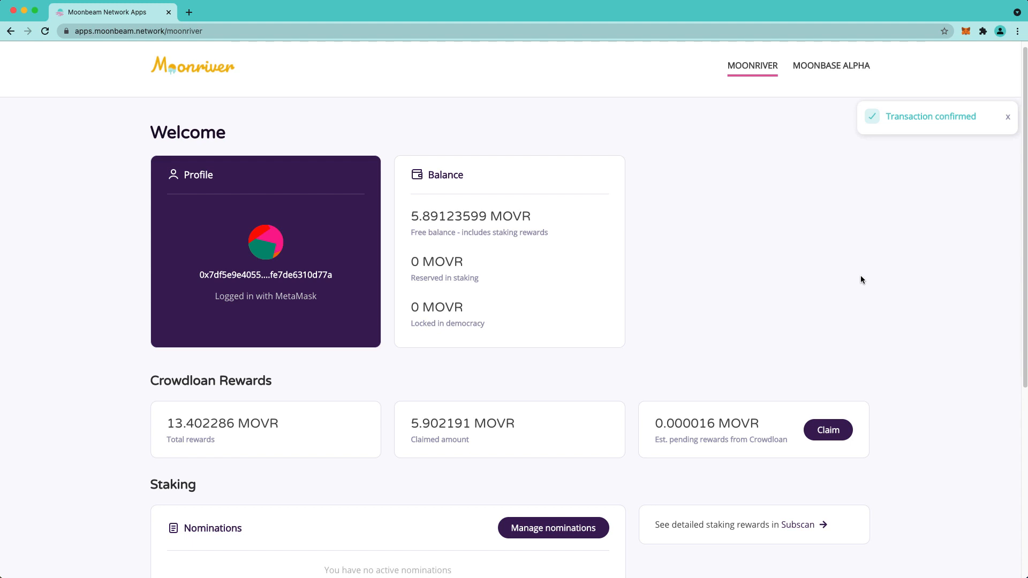
left_click(1006, 116)
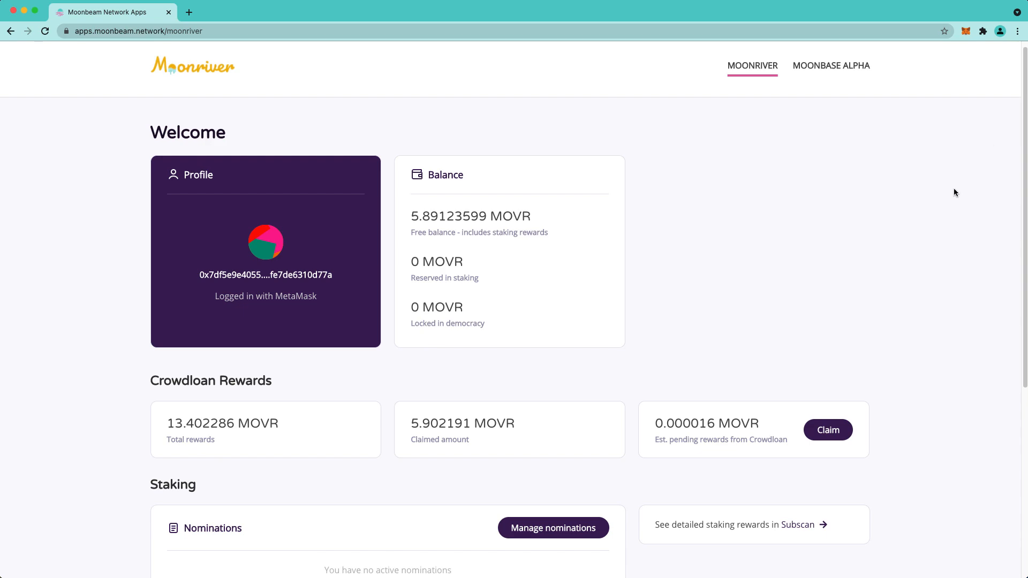